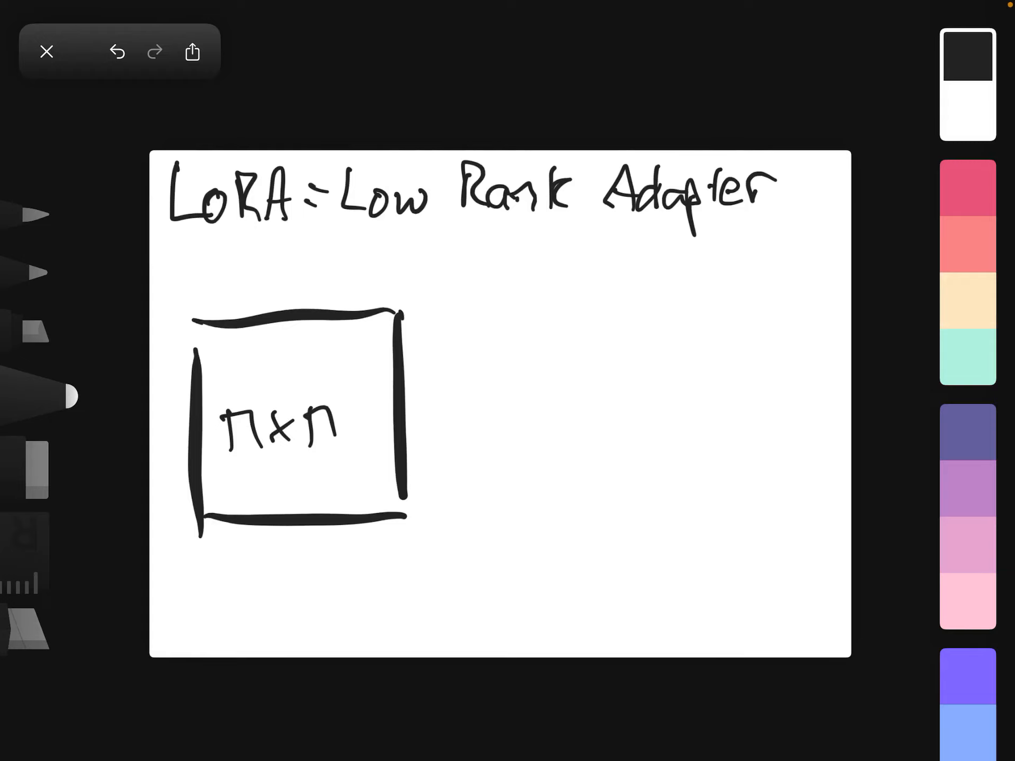
Draw a plus sign and trapezoid matrices A and B with n and r labels, then write W
{"action": "left_click_drag", "start_coordinate": [447, 395], "coordinate": [460, 427]}
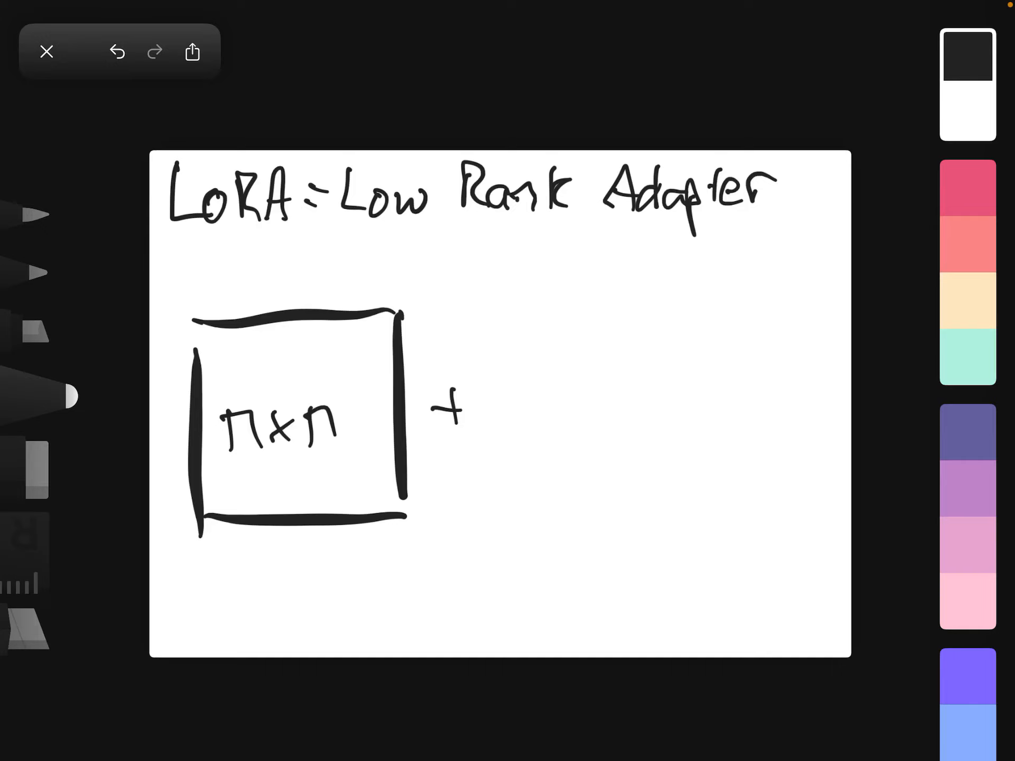
{"action": "left_click_drag", "start_coordinate": [563, 447], "coordinate": [524, 514]}
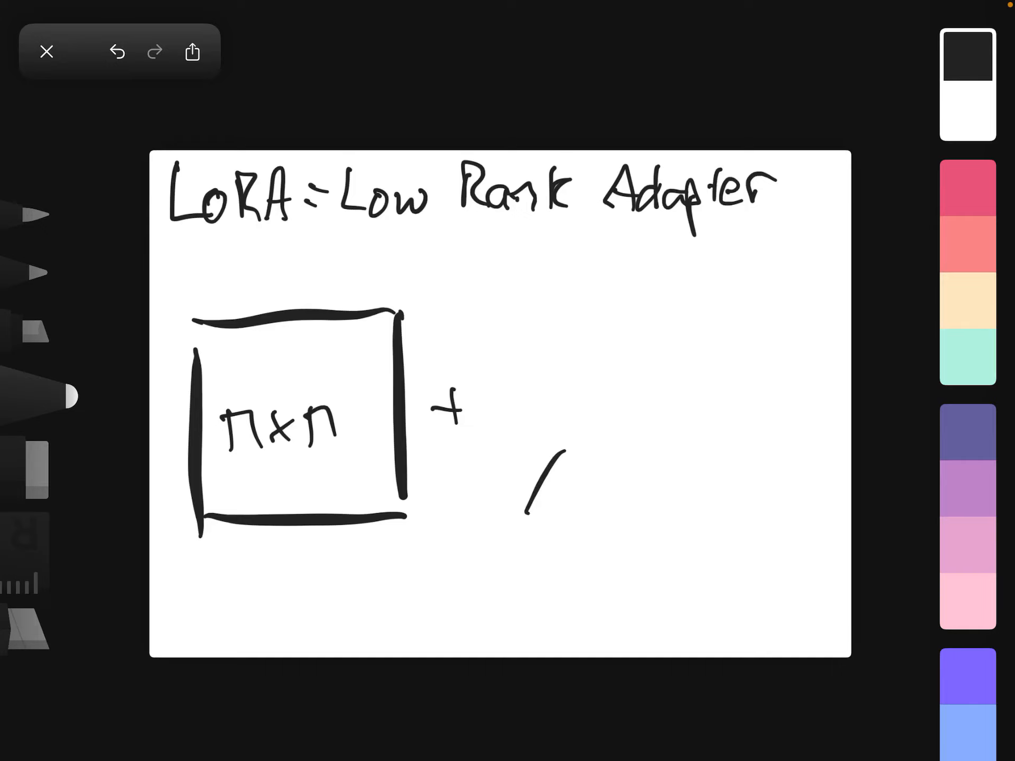
{"action": "left_click_drag", "start_coordinate": [544, 467], "coordinate": [738, 512]}
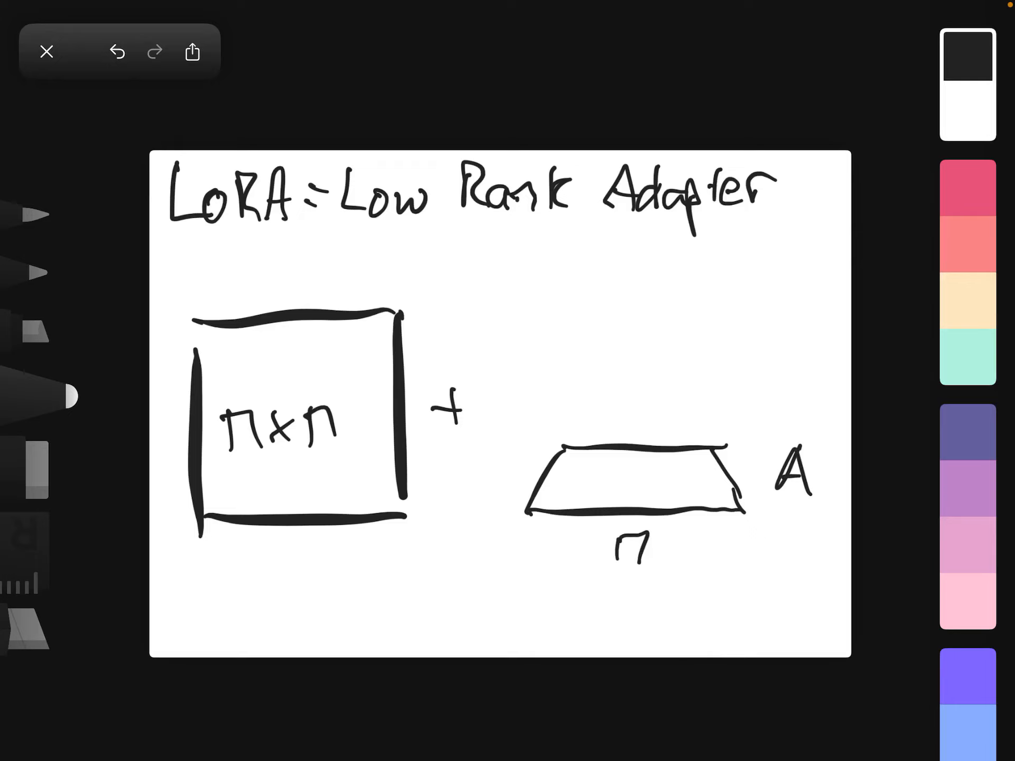
{"action": "left_click_drag", "start_coordinate": [624, 421], "coordinate": [637, 392]}
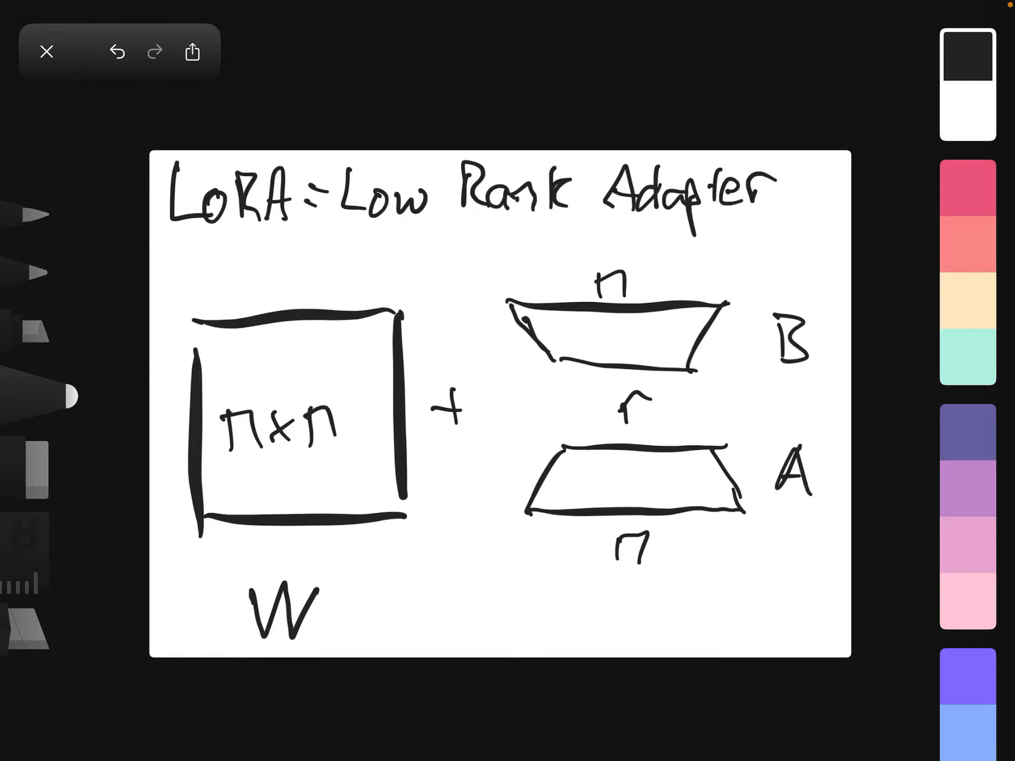
Write ΔW under the low-rank pair, circle B and A, note r≪n, and select pink ink
{"action": "left_click_drag", "start_coordinate": [579, 602], "coordinate": [602, 631]}
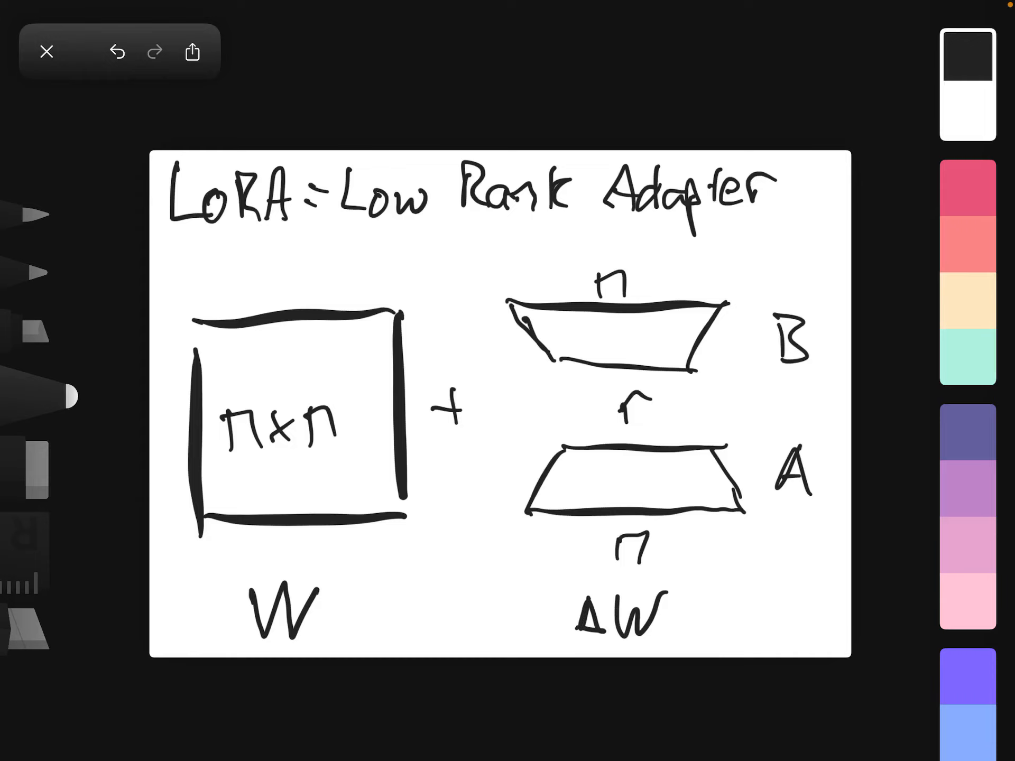
{"action": "left_click_drag", "start_coordinate": [773, 428], "coordinate": [770, 518]}
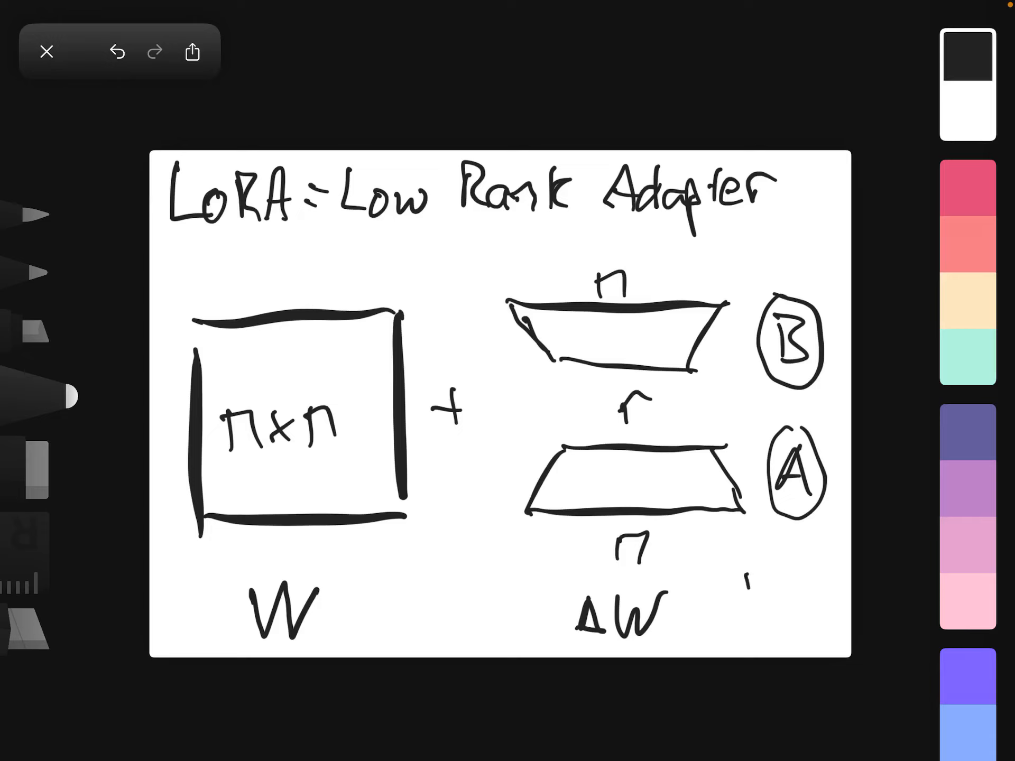
{"action": "left_click_drag", "start_coordinate": [745, 579], "coordinate": [803, 577]}
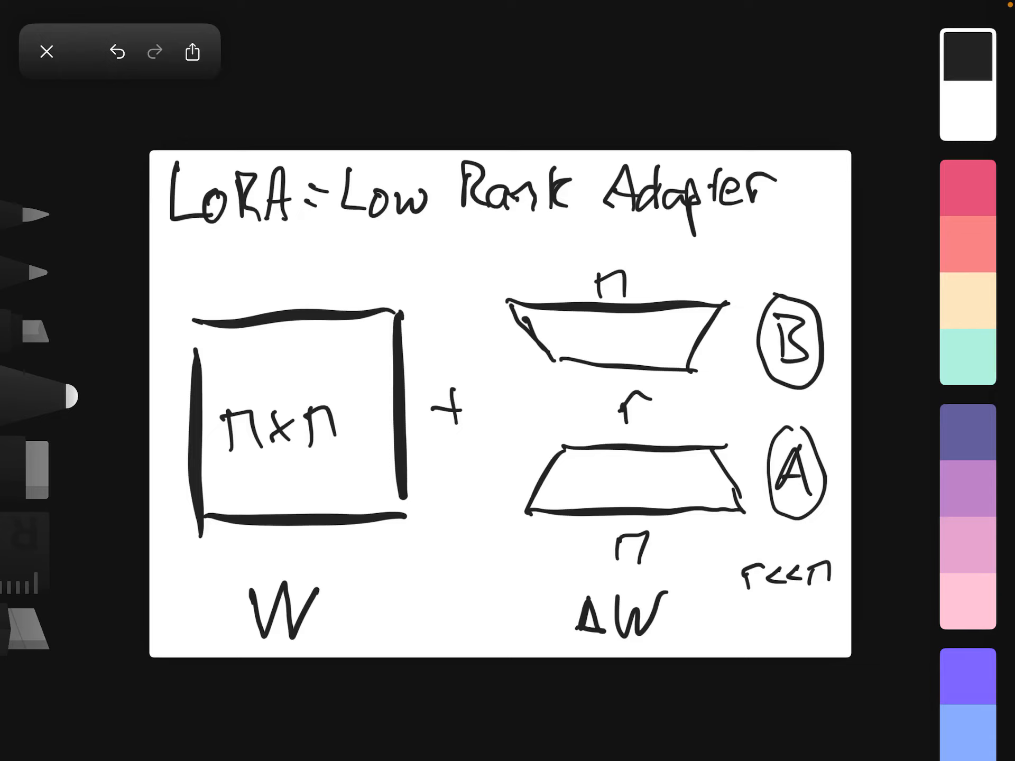
{"action": "left_click", "coordinate": [968, 188]}
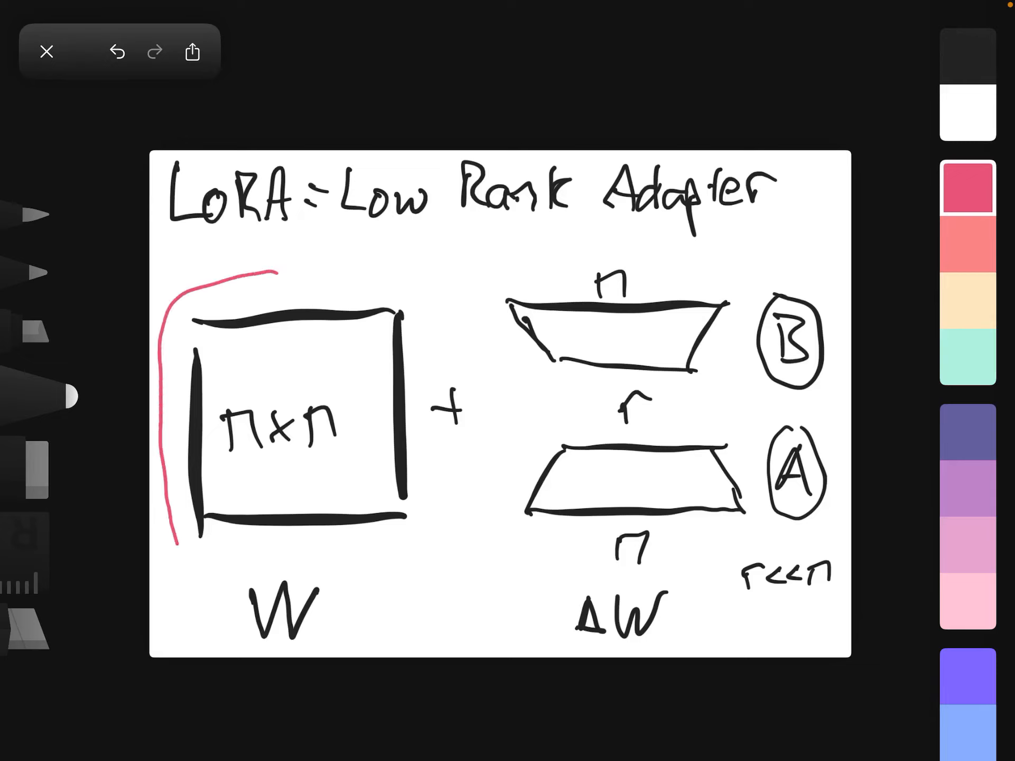
Outline the square in pink, mark it 'freeze', circle A, and arrow 'zeros' toward B
{"action": "left_click_drag", "start_coordinate": [272, 272], "coordinate": [175, 544]}
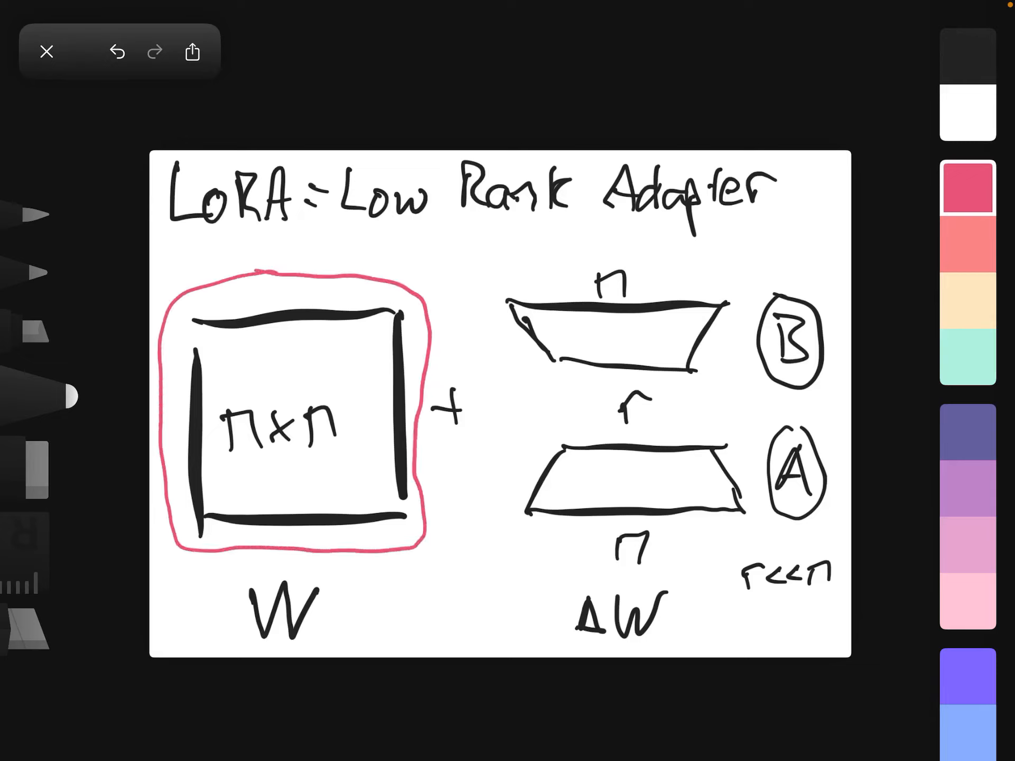
{"action": "left_click_drag", "start_coordinate": [285, 266], "coordinate": [363, 259]}
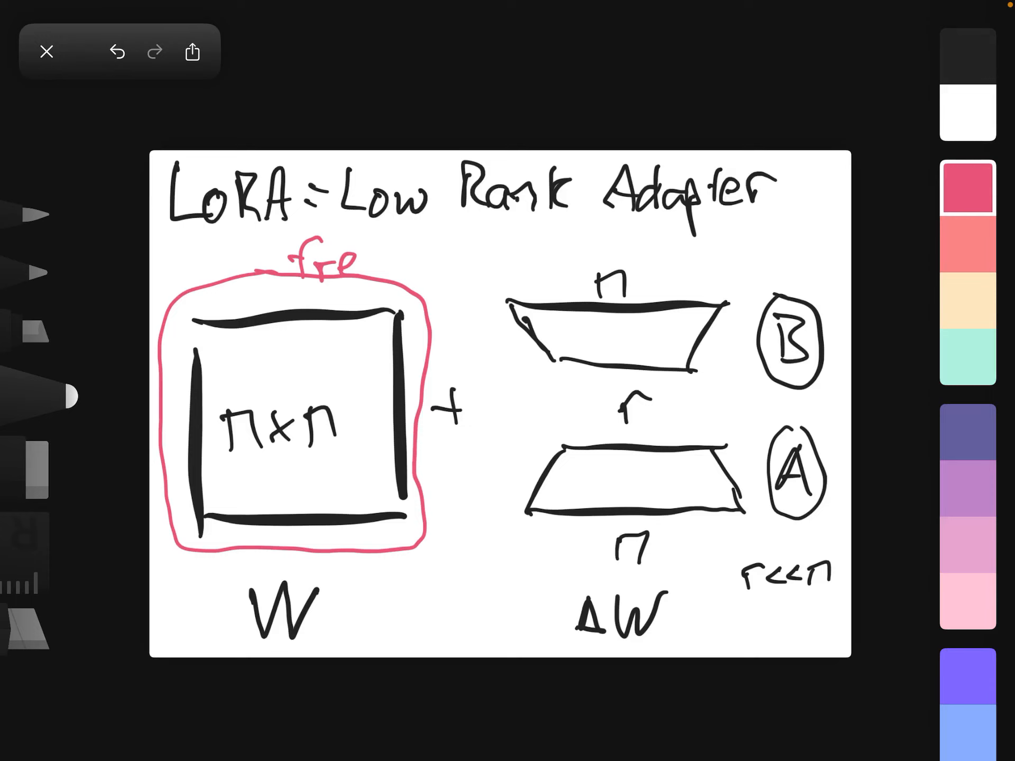
{"action": "left_click_drag", "start_coordinate": [363, 265], "coordinate": [427, 271]}
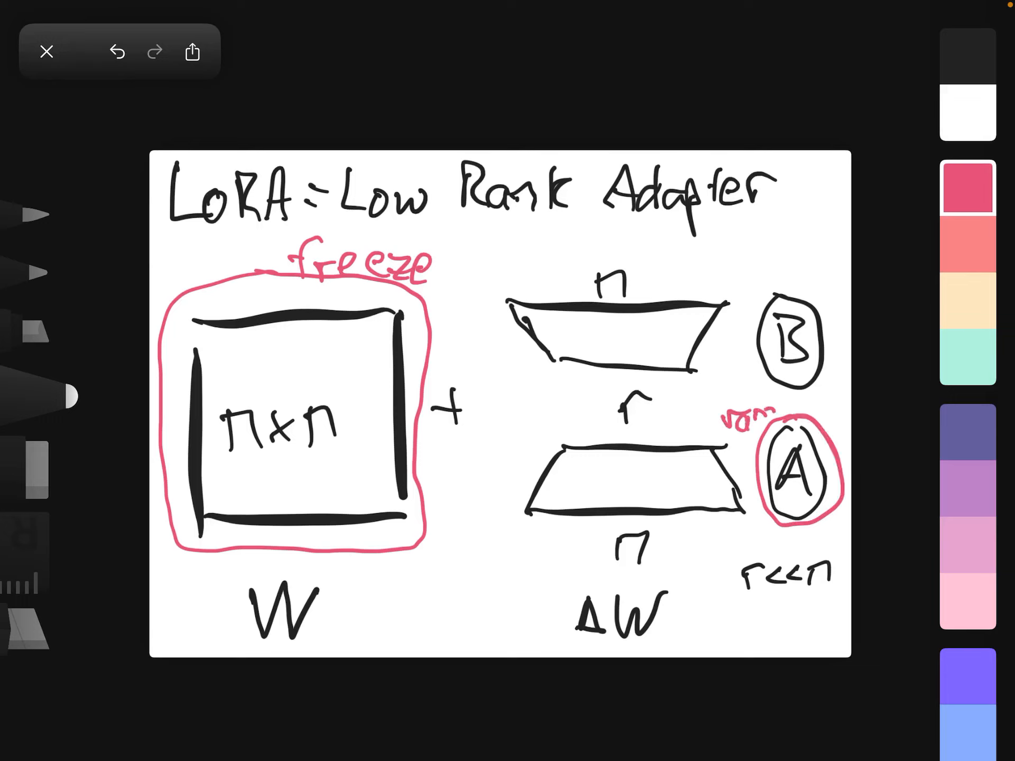
{"action": "left_click_drag", "start_coordinate": [796, 253], "coordinate": [797, 304]}
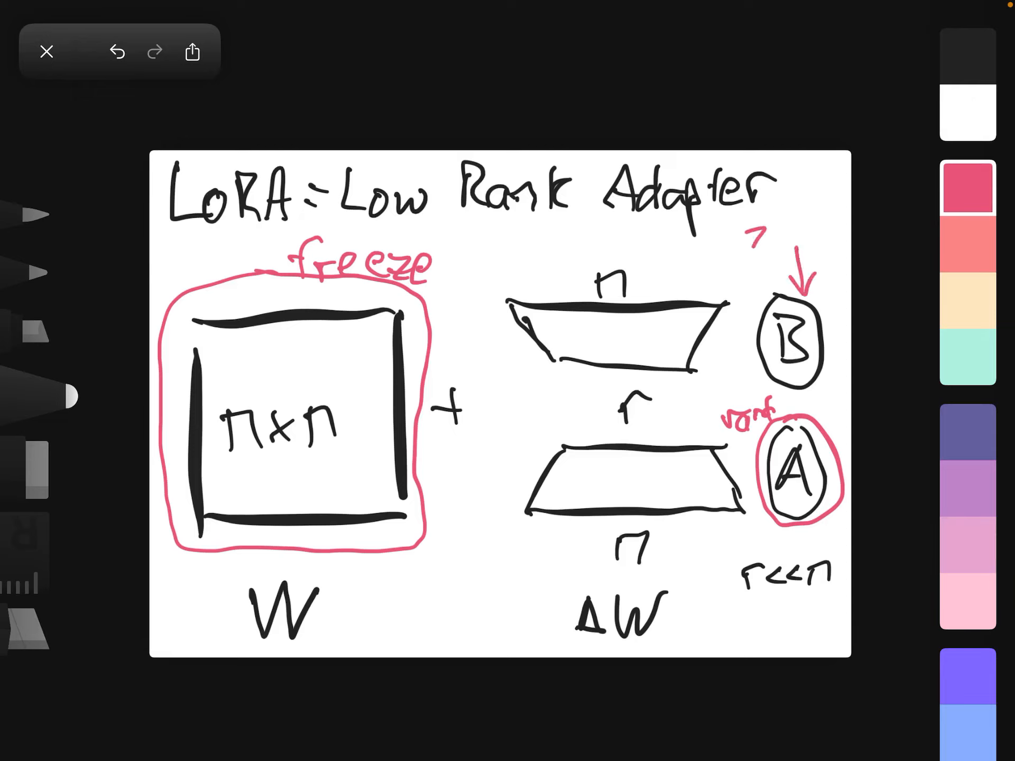
{"action": "type", "text": "zeros"}
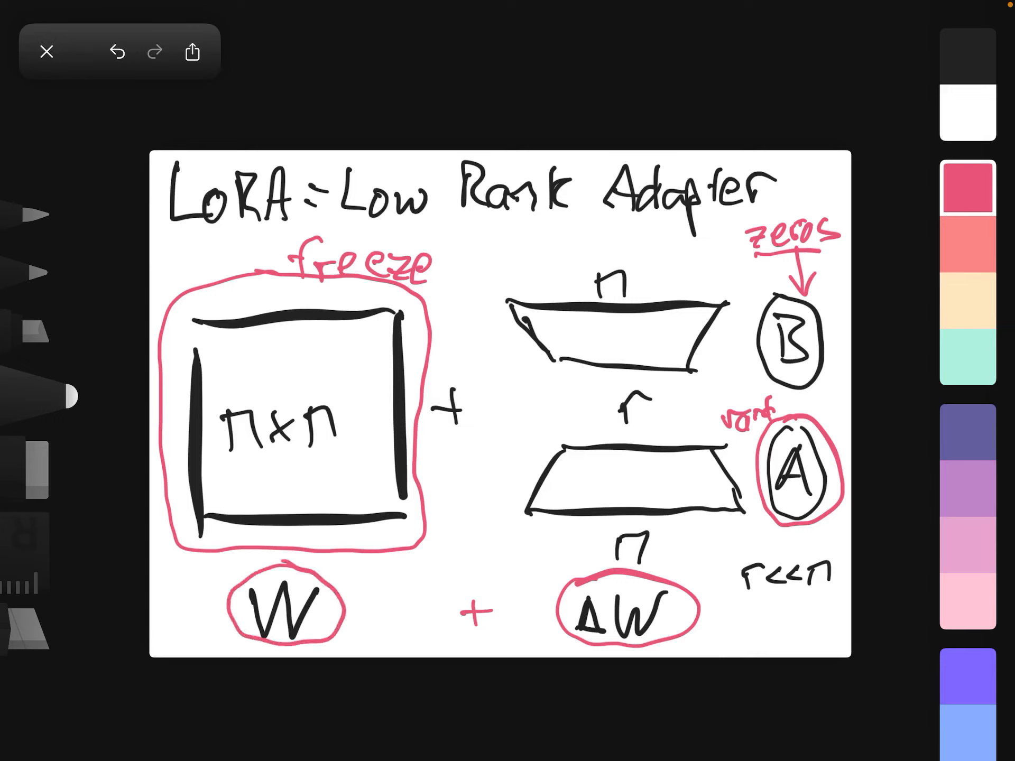
Write pink example numbers '4,34' and a partial '51' below the r≪n note
{"action": "type", "text": "43"}
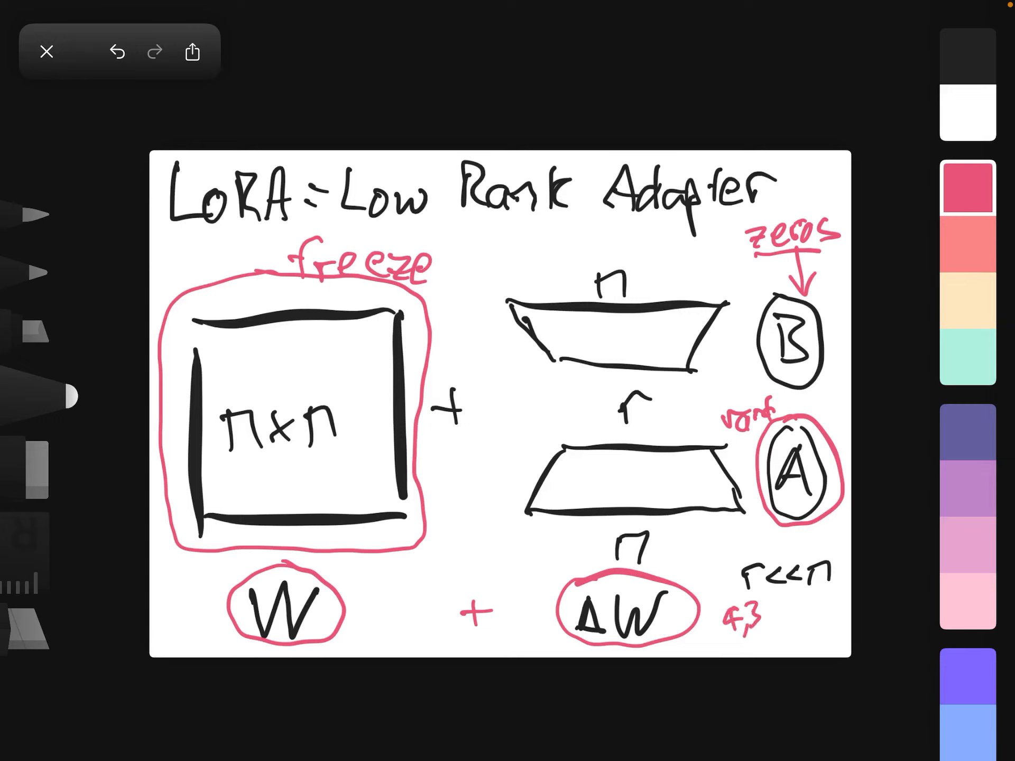
{"action": "type", "text": "4"}
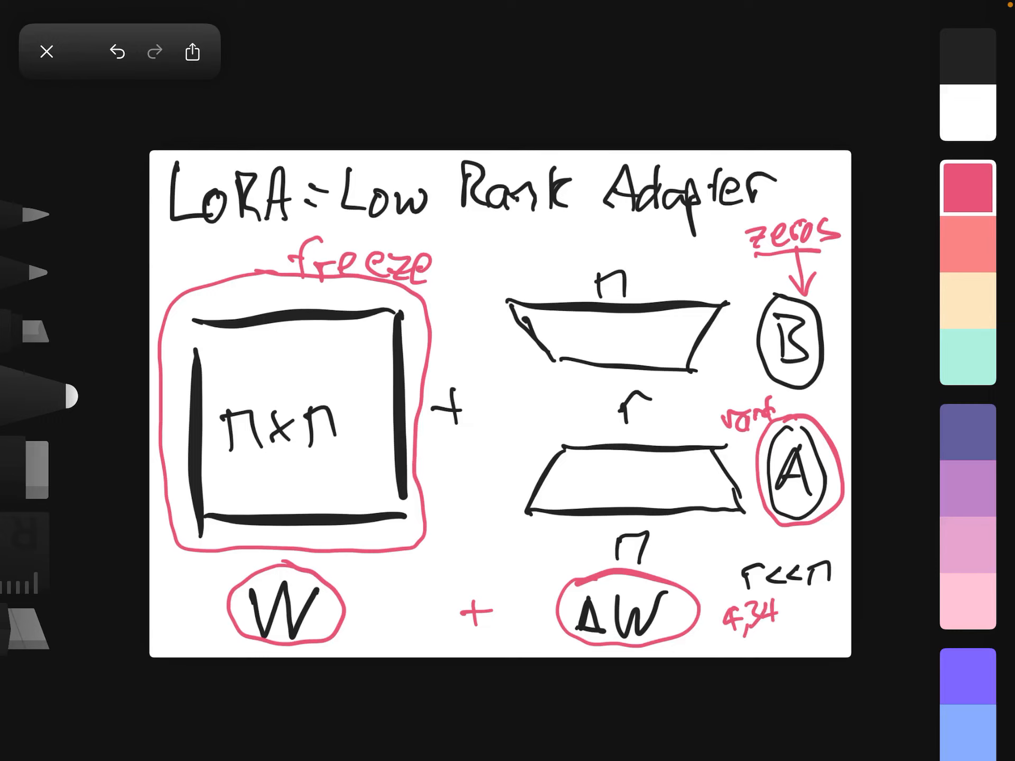
{"action": "left_click_drag", "start_coordinate": [803, 615], "coordinate": [831, 605]}
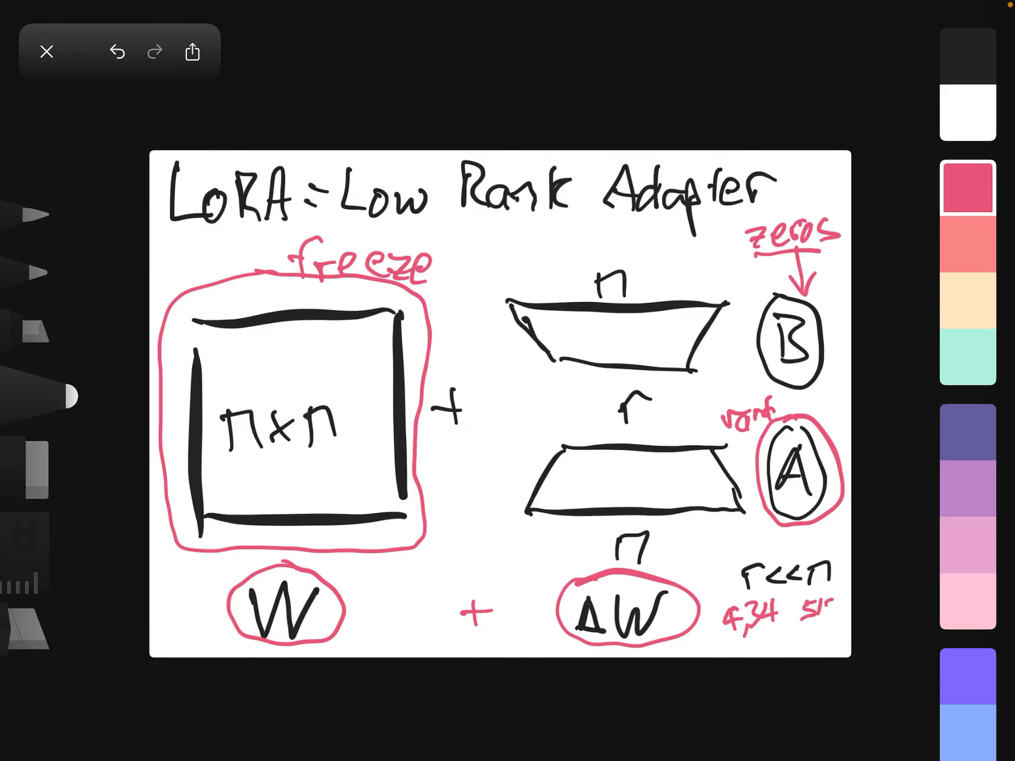